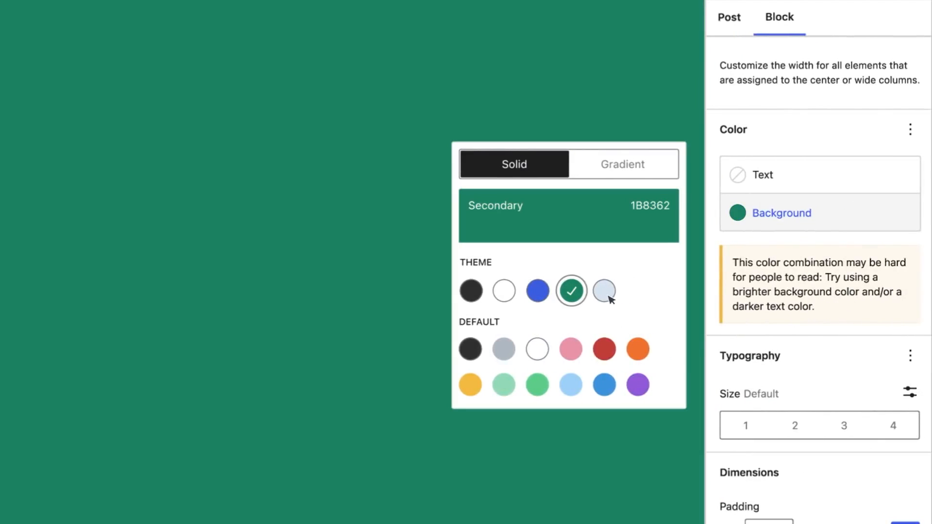
Pick a theme colour for the block and generate an AI-written body paragraph from the prompt
{"action": "left_click", "coordinate": [602, 291]}
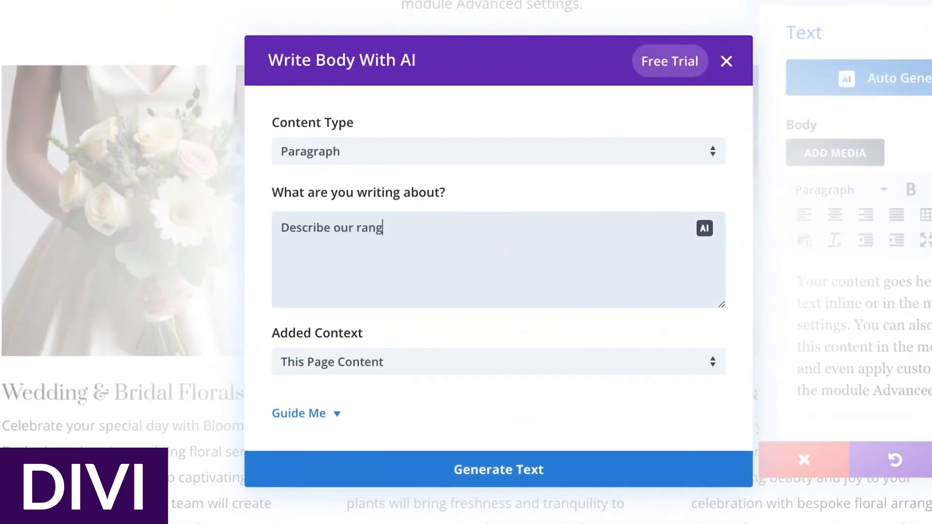
{"action": "left_click", "coordinate": [498, 469]}
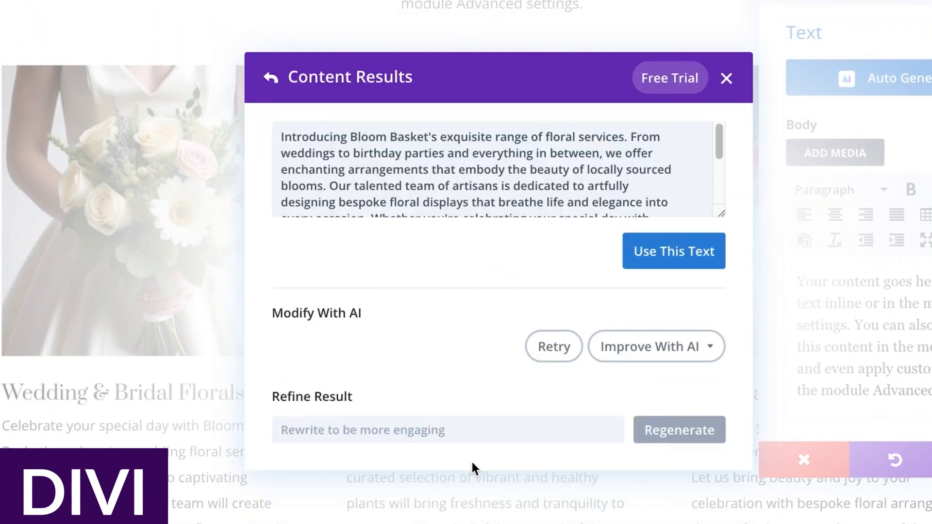
{"action": "left_click", "coordinate": [679, 429]}
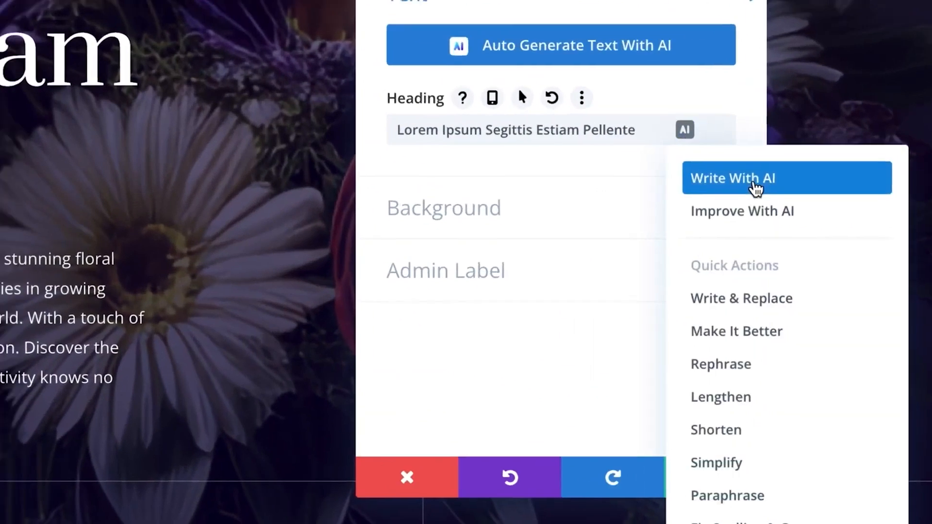
Write the heading 'Bloom Basket: Unleash the Magic of Locally Sourced Floral Artistry' with AI, apply it, and start AI image creation
{"action": "left_click", "coordinate": [731, 178]}
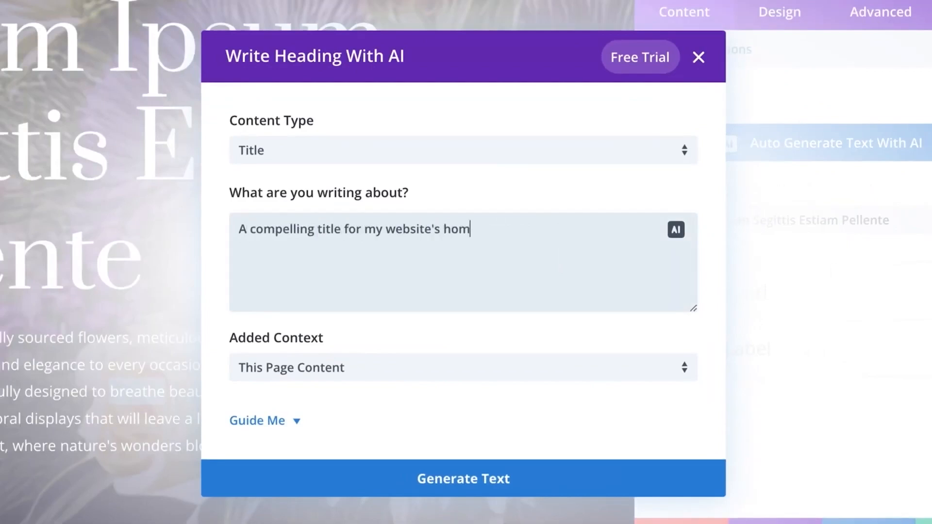
{"action": "left_click", "coordinate": [462, 478]}
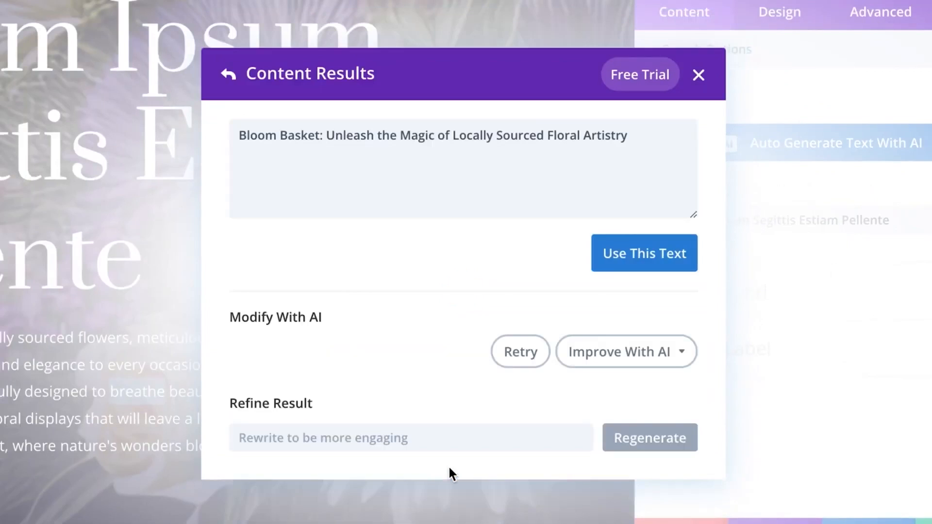
{"action": "left_click", "coordinate": [644, 252]}
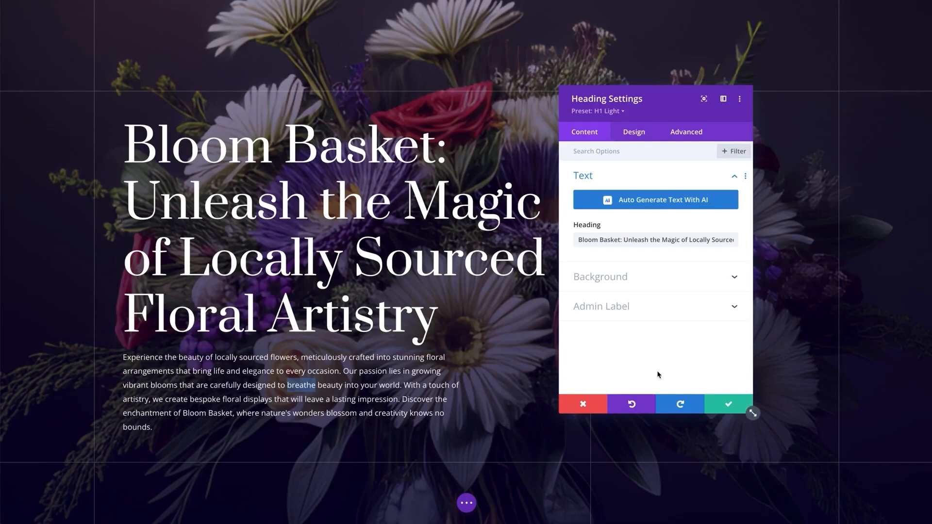
{"action": "left_click", "coordinate": [573, 275]}
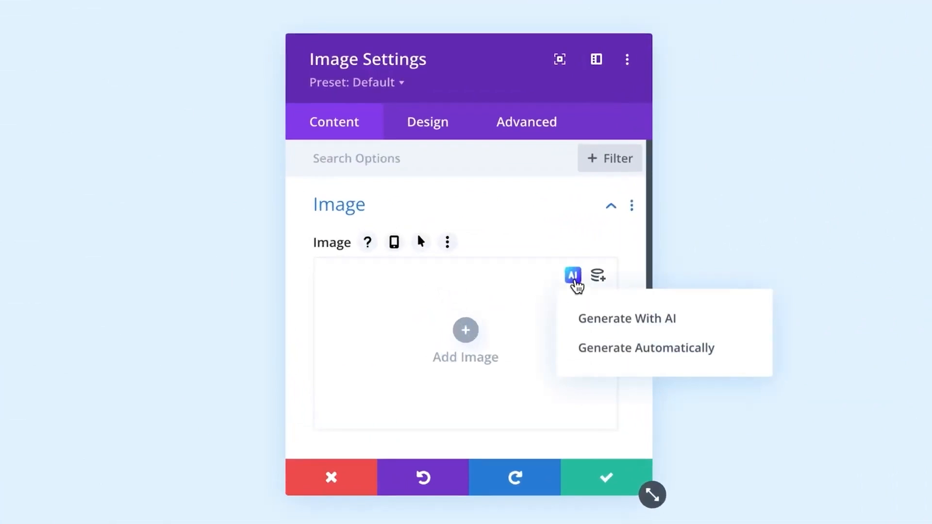
{"action": "left_click", "coordinate": [626, 318]}
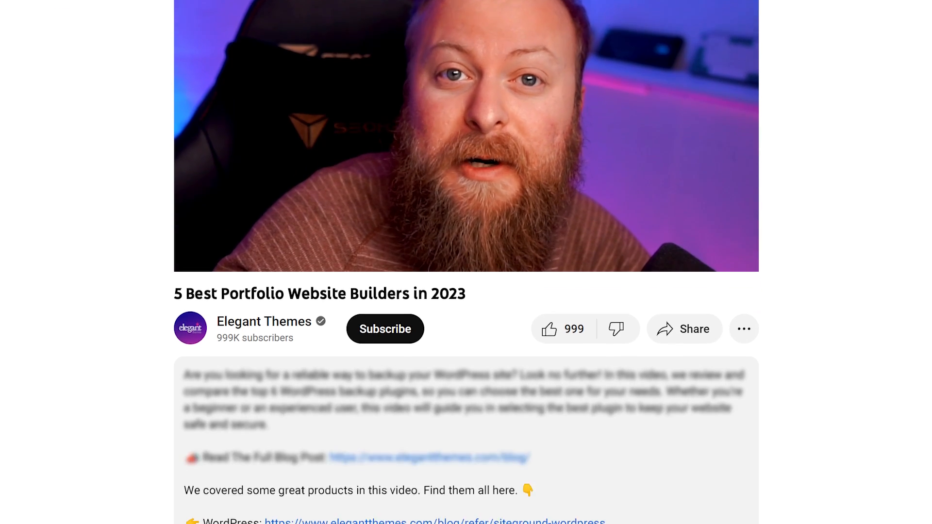
{"action": "scroll", "scroll_direction": "down", "scroll_amount": 3}
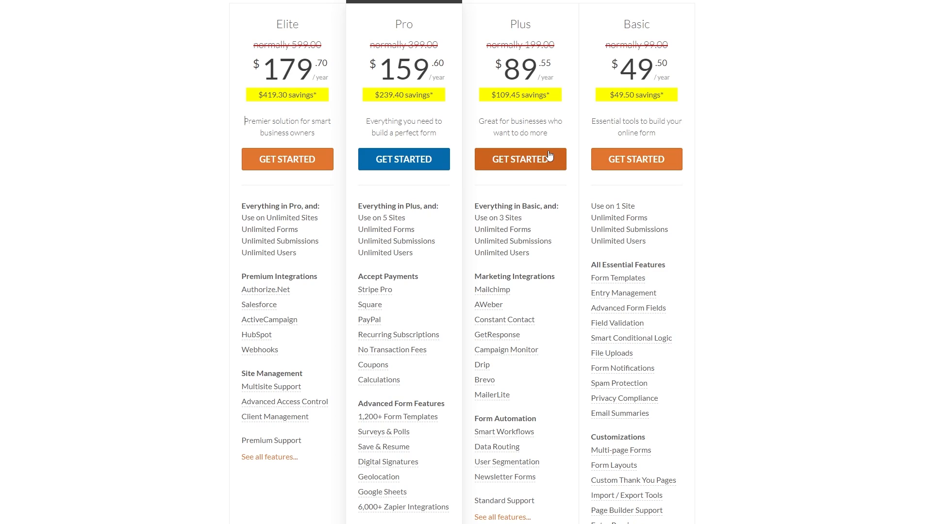
{"action": "mouse_move", "coordinate": [313, 159]}
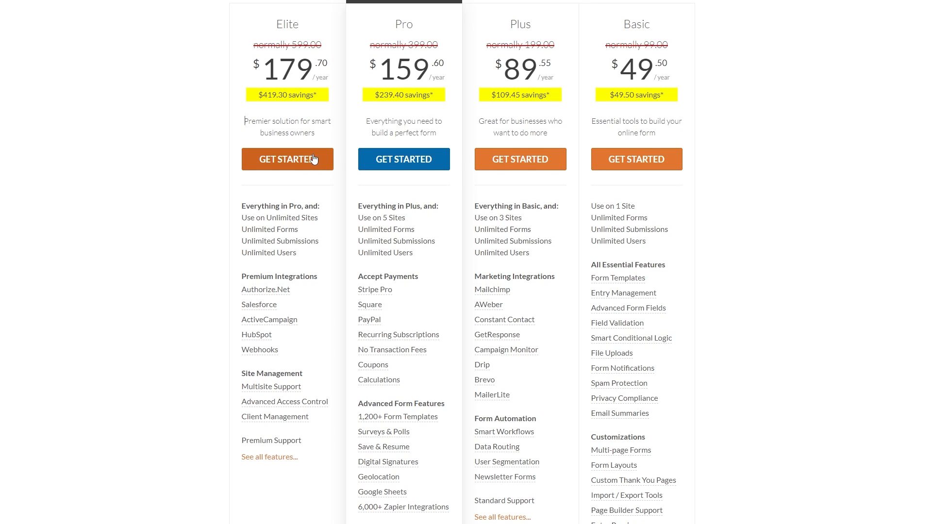
{"action": "mouse_move", "coordinate": [602, 261]}
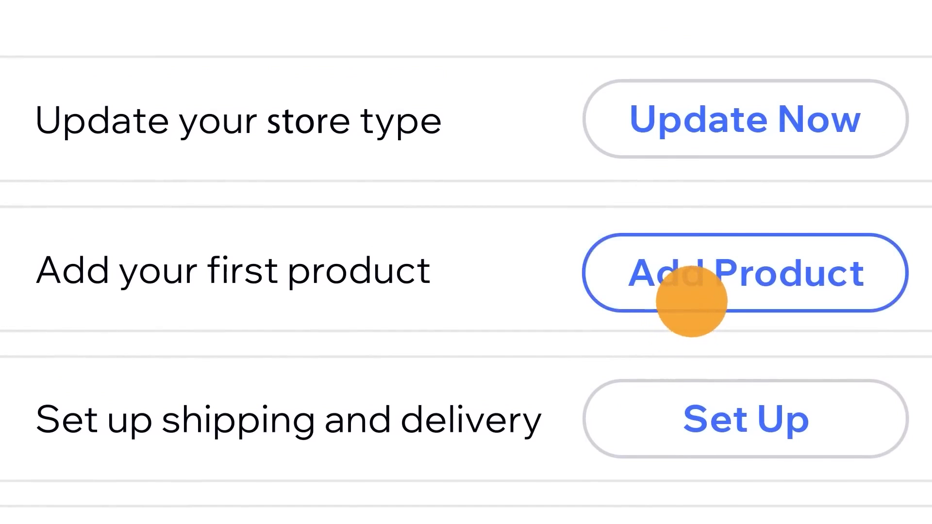
Start adding the first product and view the Sunny Staircase product editor with photos and collections
{"action": "left_click", "coordinate": [745, 274]}
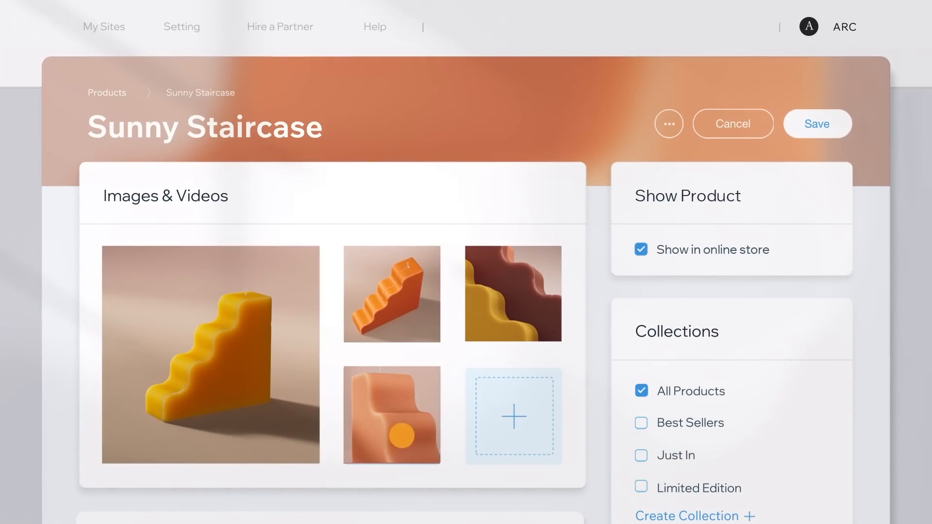
{"action": "scroll", "scroll_direction": "down", "scroll_amount": 3}
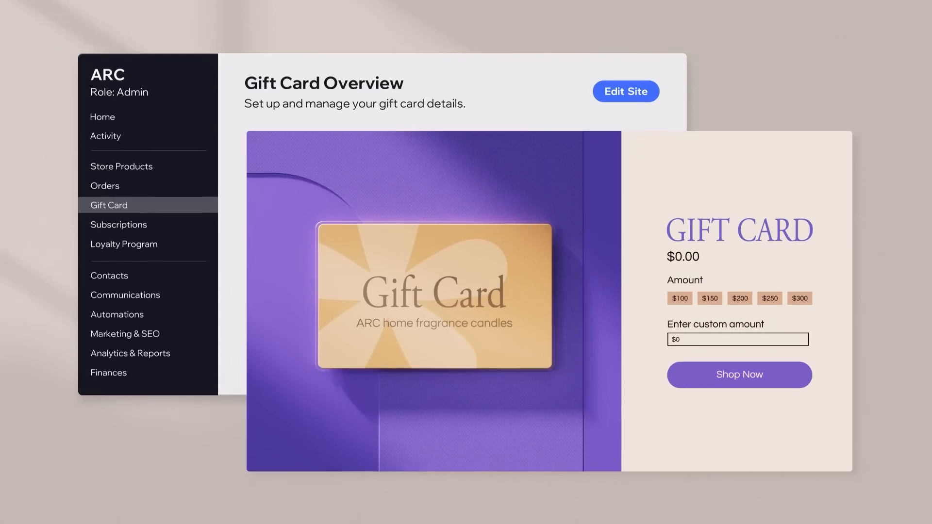
Enter 450, view Candle Club subscriptions and loyalty rewards, then add Avg. Order Value to the analytics overview
{"action": "type", "text": "450"}
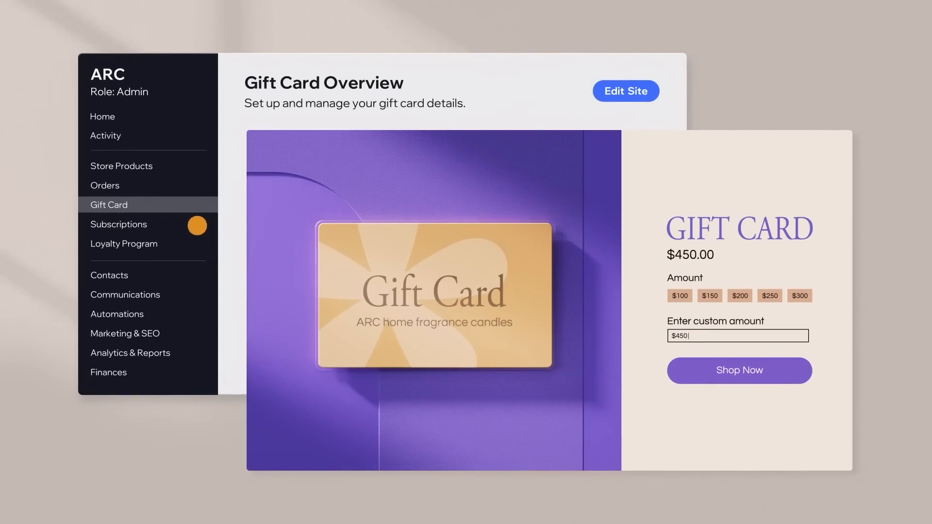
{"action": "left_click", "coordinate": [119, 225]}
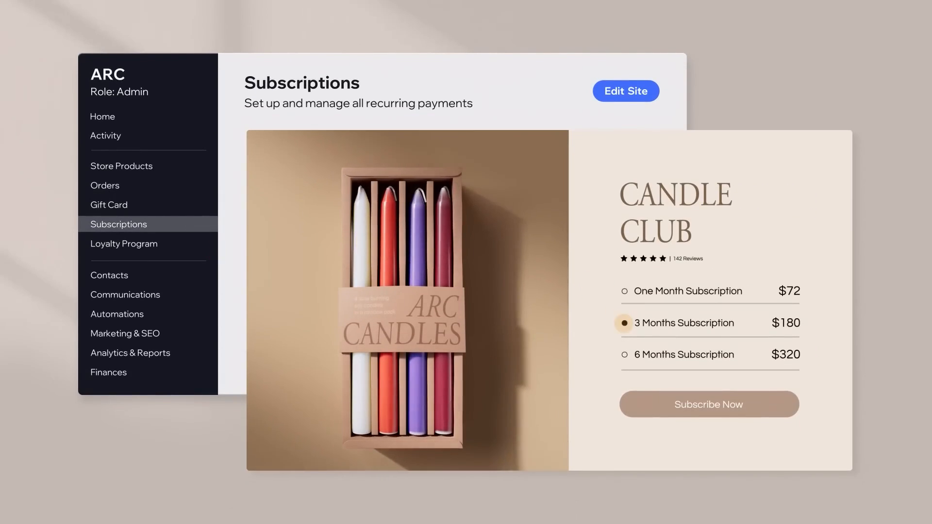
{"action": "left_click", "coordinate": [123, 243]}
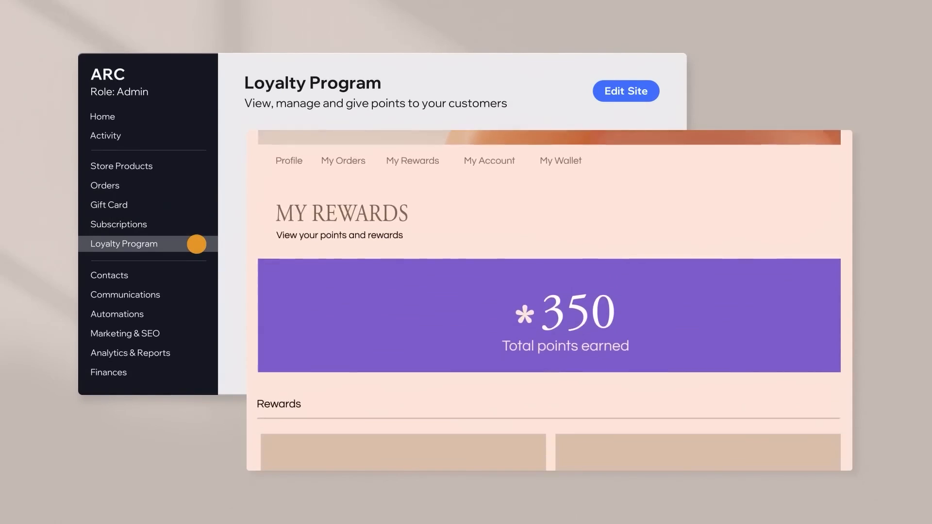
{"action": "left_click", "coordinate": [624, 91]}
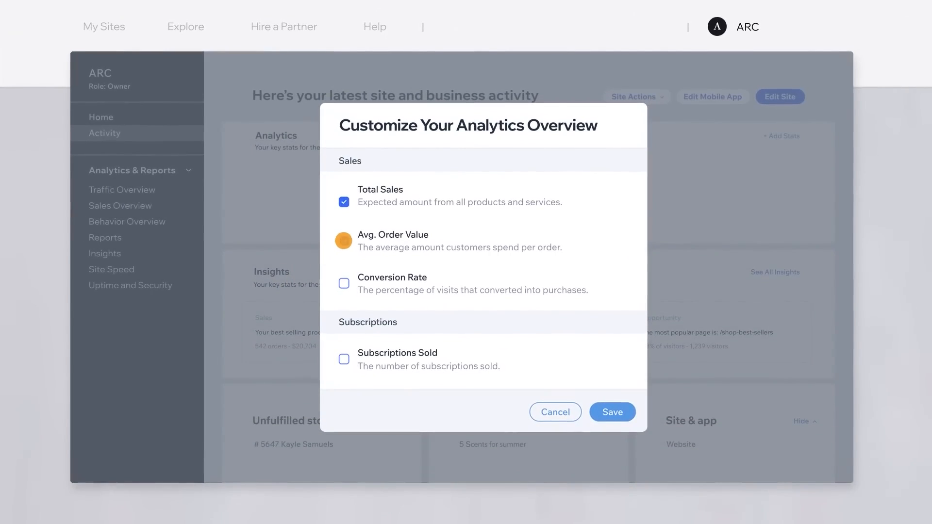
{"action": "left_click", "coordinate": [611, 412]}
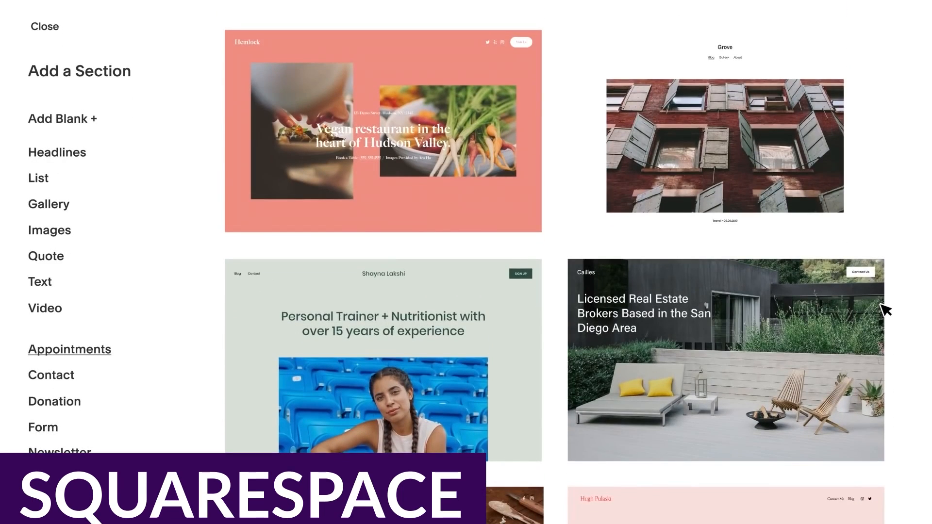
Browse the Add a Section layout gallery and the Ventura home-goods template preview
{"action": "scroll", "scroll_direction": "down", "scroll_amount": 3}
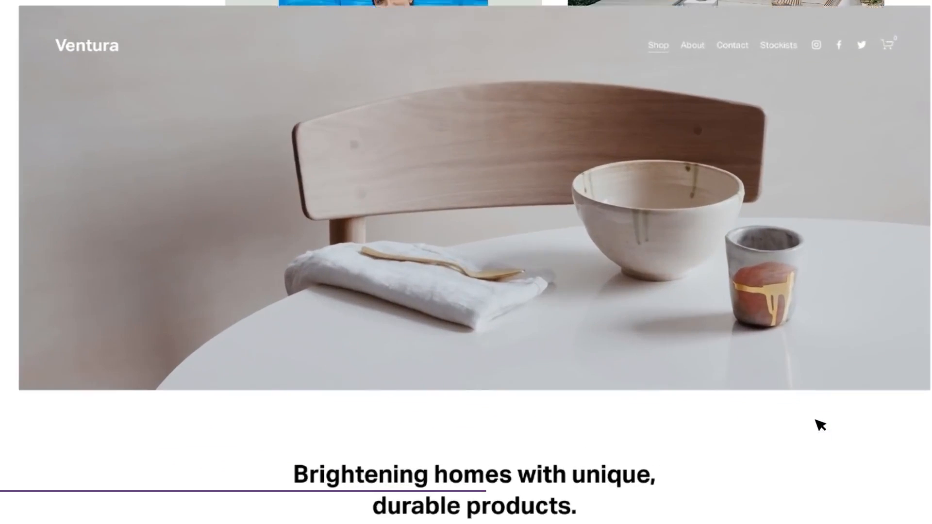
{"action": "scroll", "scroll_direction": "down", "scroll_amount": 3}
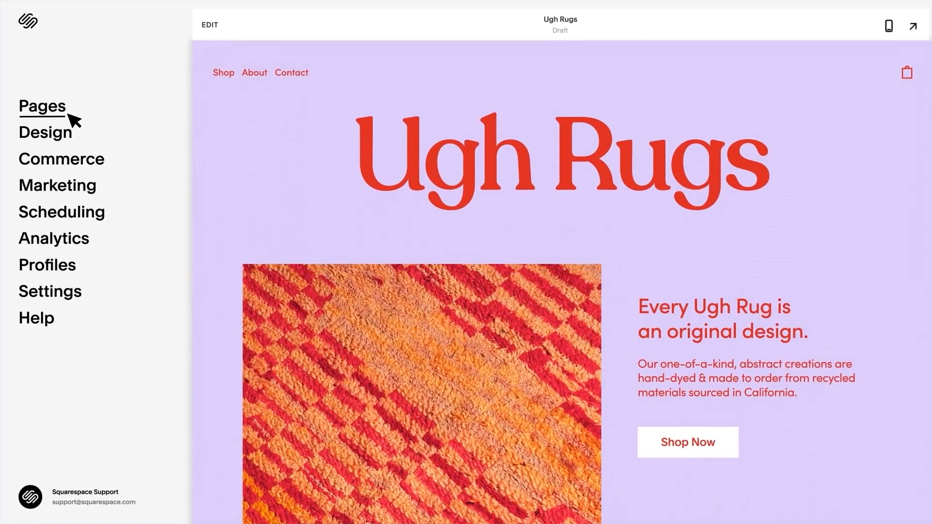
Add a Store page to the Ugh Rugs site's main navigation from the Pages panel
{"action": "left_click", "coordinate": [41, 106]}
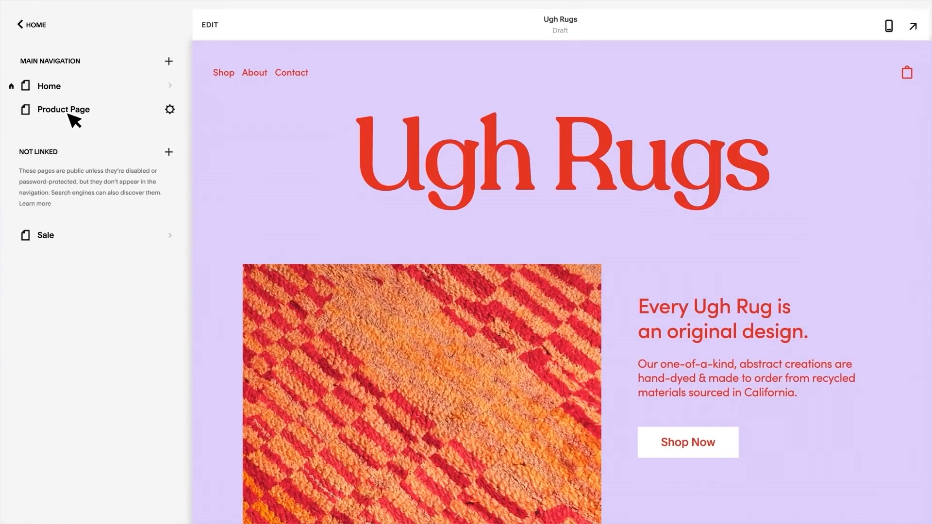
{"action": "left_click", "coordinate": [168, 60]}
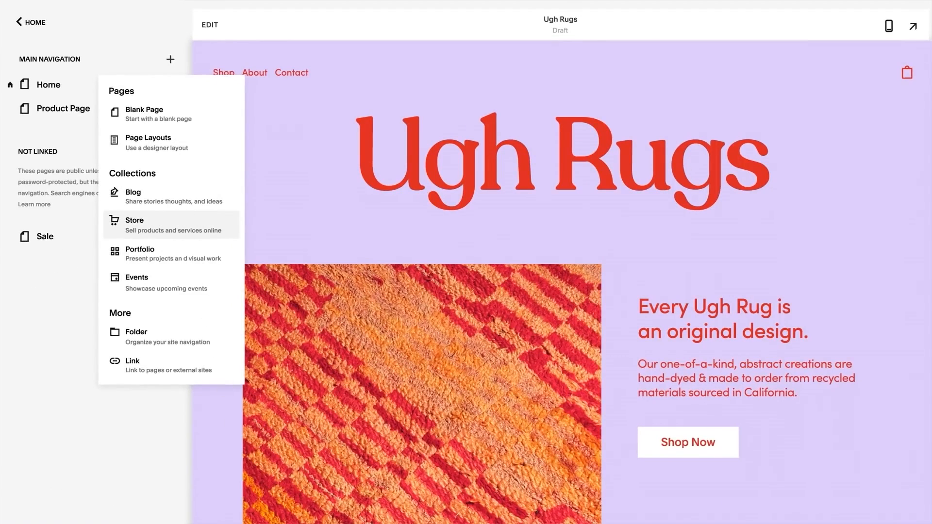
{"action": "left_click", "coordinate": [134, 224]}
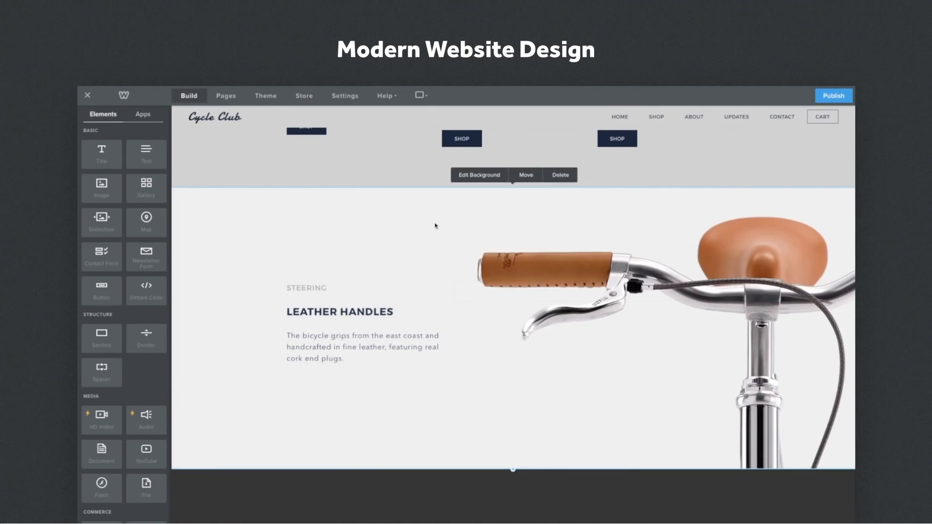
Publish the Cycle Club site and look through its live published pages
{"action": "scroll", "scroll_direction": "down", "scroll_amount": 3}
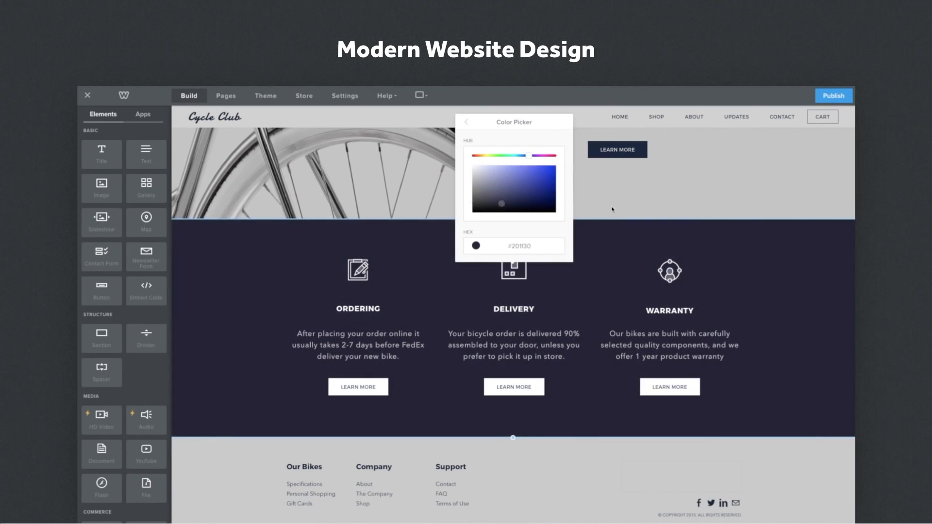
{"action": "left_click", "coordinate": [831, 96]}
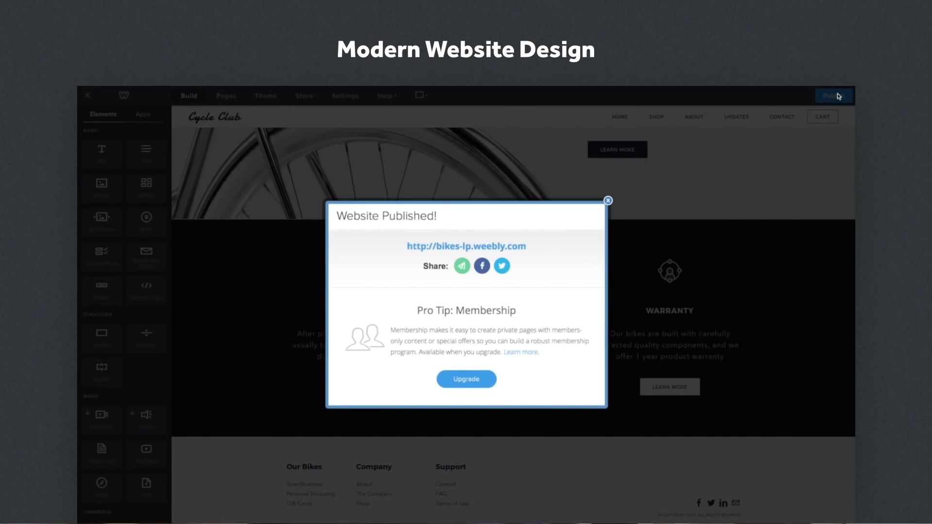
{"action": "left_click", "coordinate": [607, 200]}
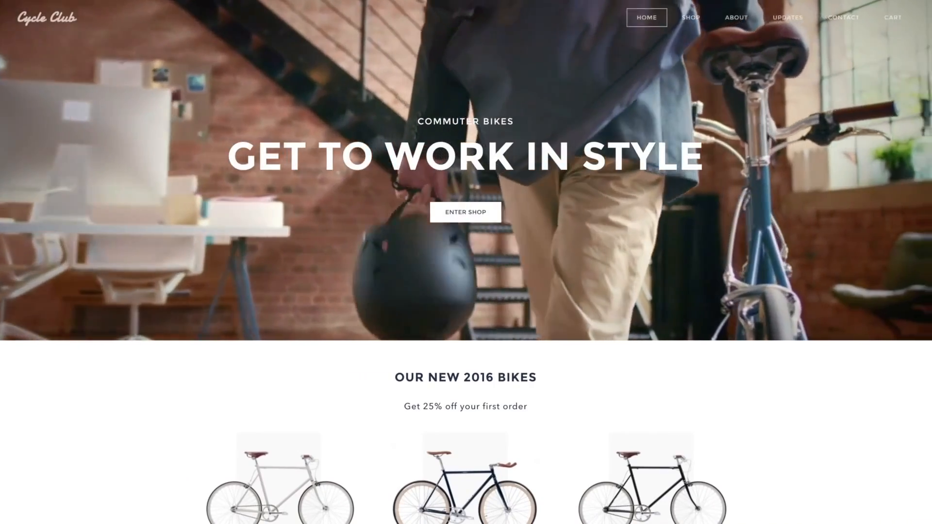
{"action": "scroll", "scroll_direction": "down", "scroll_amount": 3}
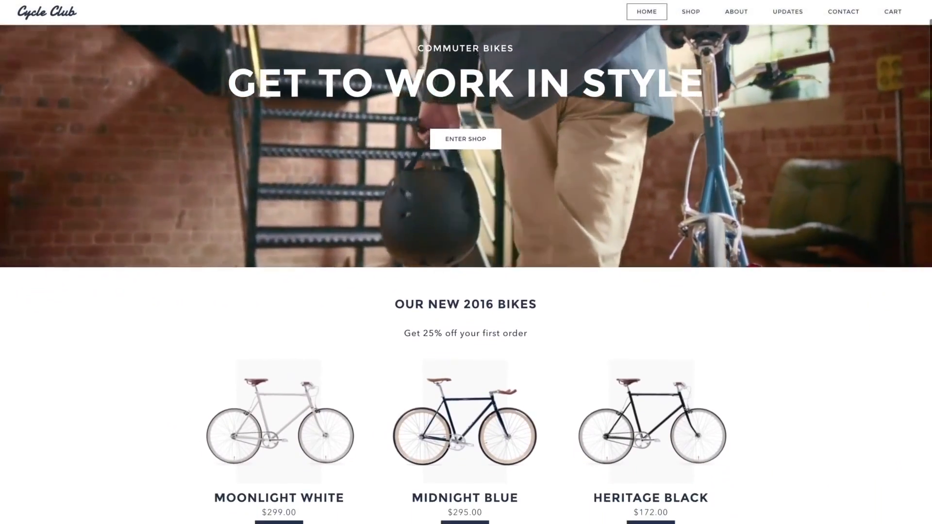
{"action": "scroll", "scroll_direction": "down", "scroll_amount": 3}
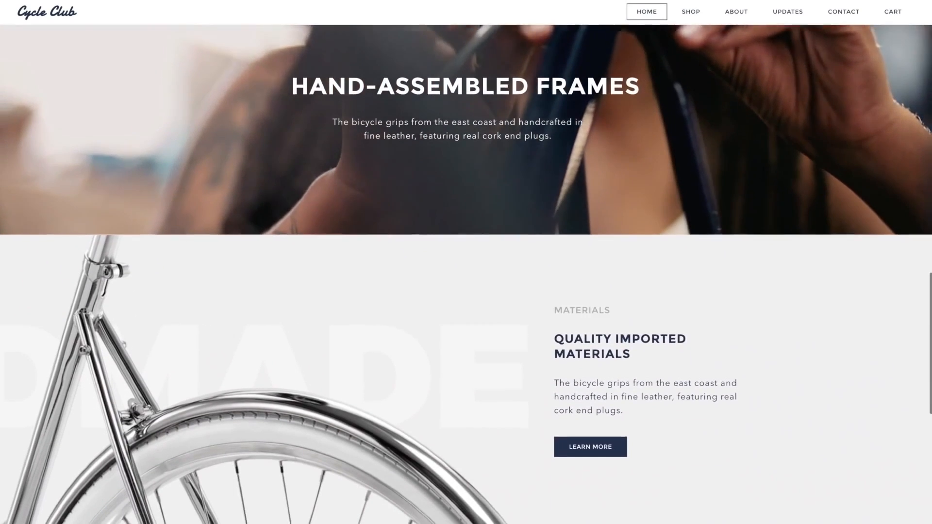
{"action": "scroll", "scroll_direction": "down", "scroll_amount": 3}
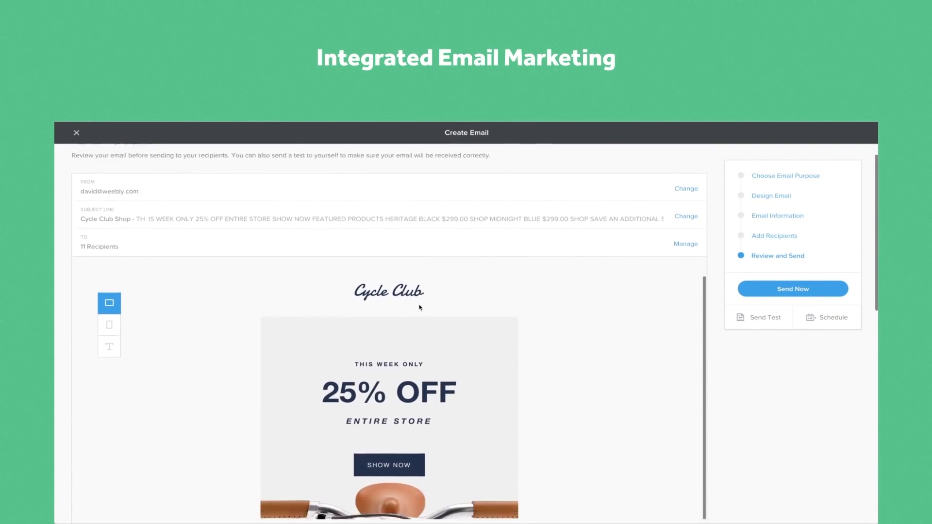
{"action": "scroll", "scroll_direction": "down", "scroll_amount": 3}
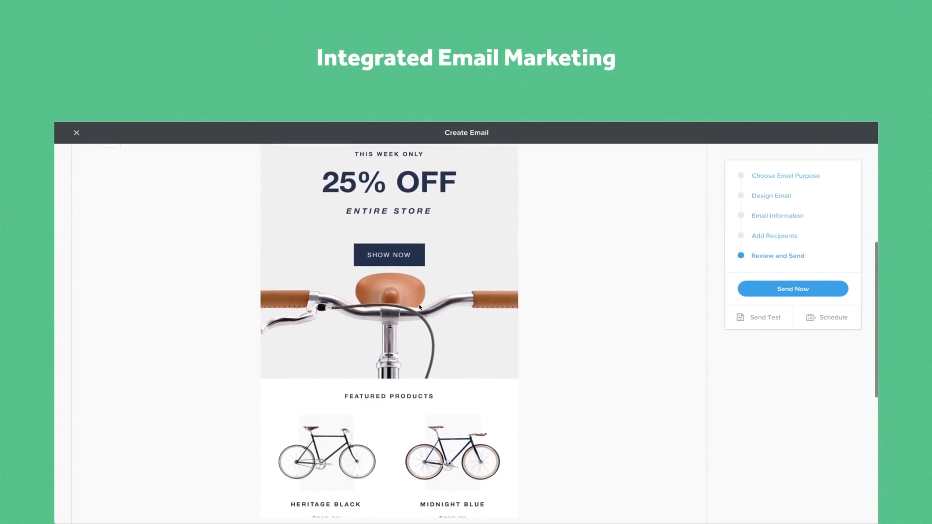
{"action": "scroll", "scroll_direction": "down", "scroll_amount": 3}
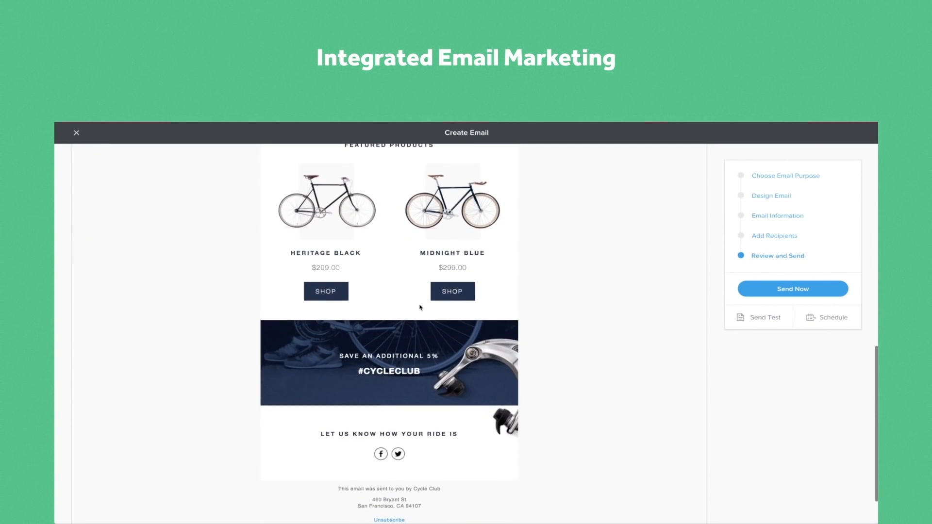
{"action": "left_click", "coordinate": [792, 290]}
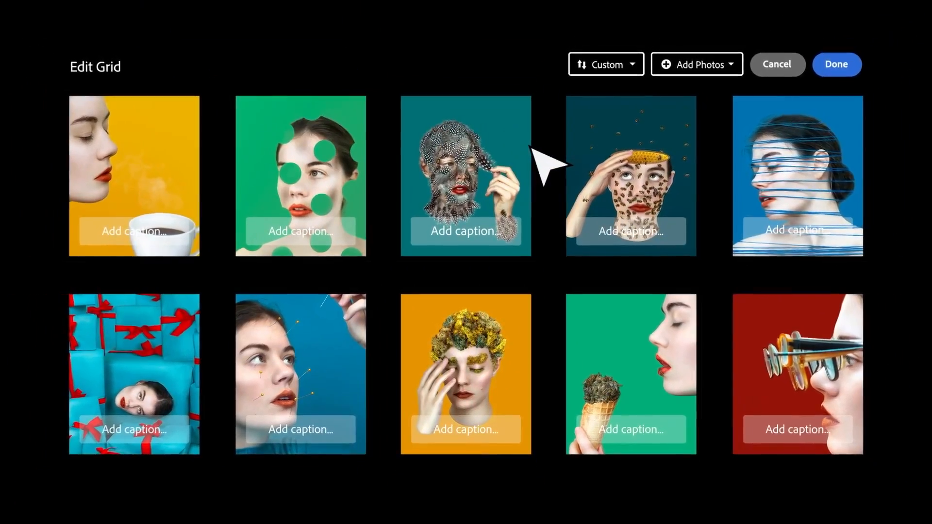
Finish the photo grid with Done and show the published Amelie Satzger Photography portfolio
{"action": "left_click", "coordinate": [836, 64]}
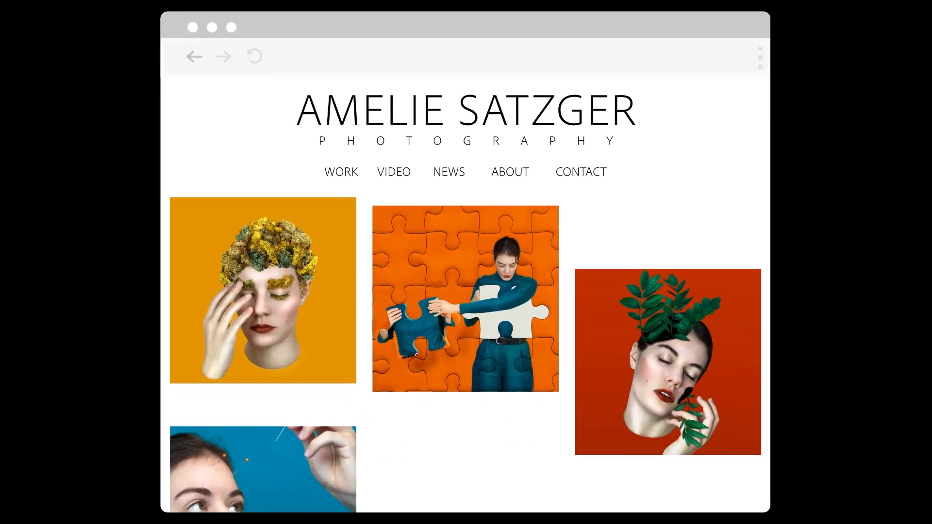